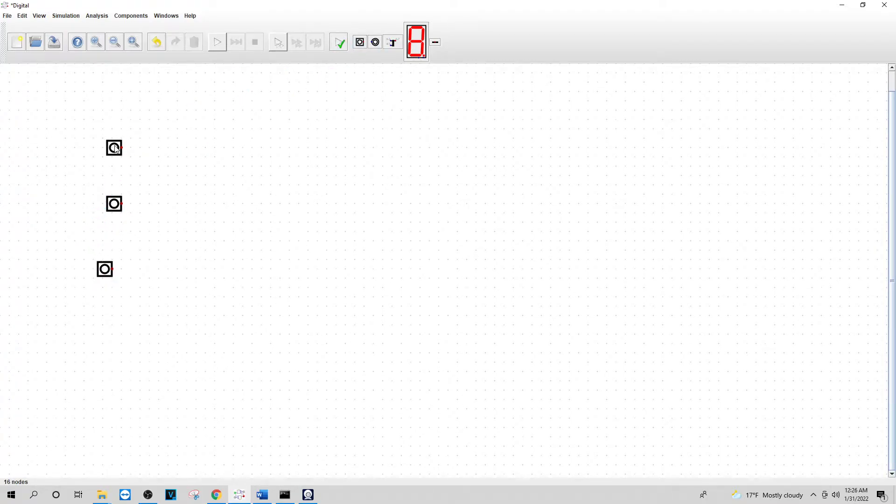
Label the three Input components a, invert and neg
double_click(113, 148)
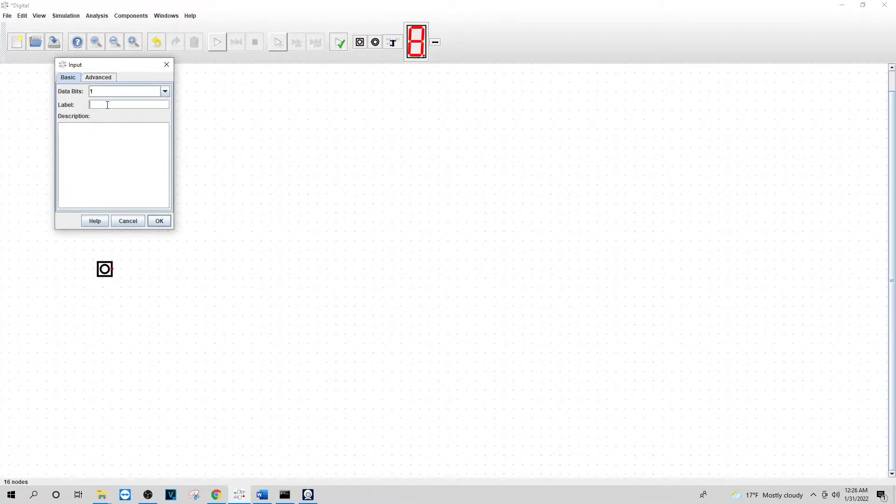
left_click(159, 221)
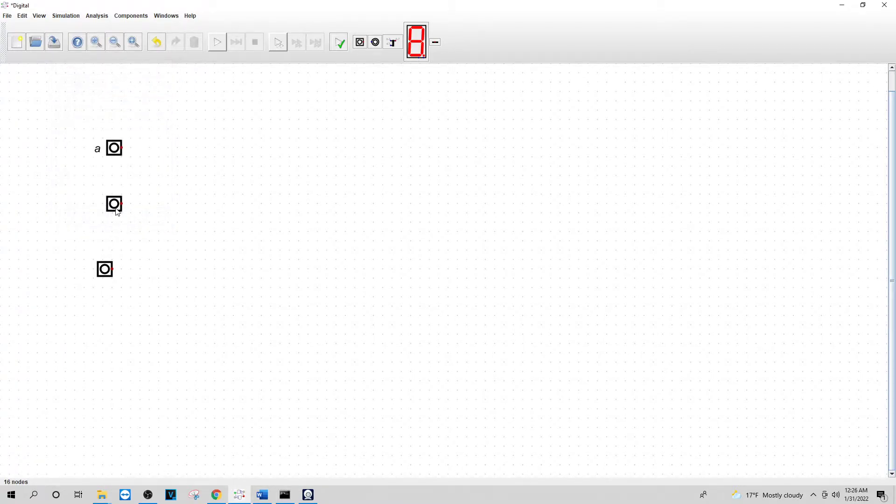
double_click(114, 204)
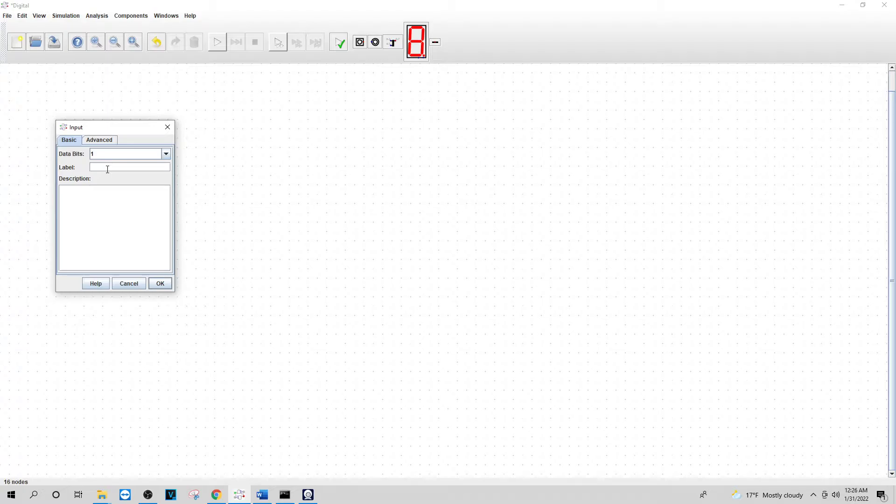
type("invert")
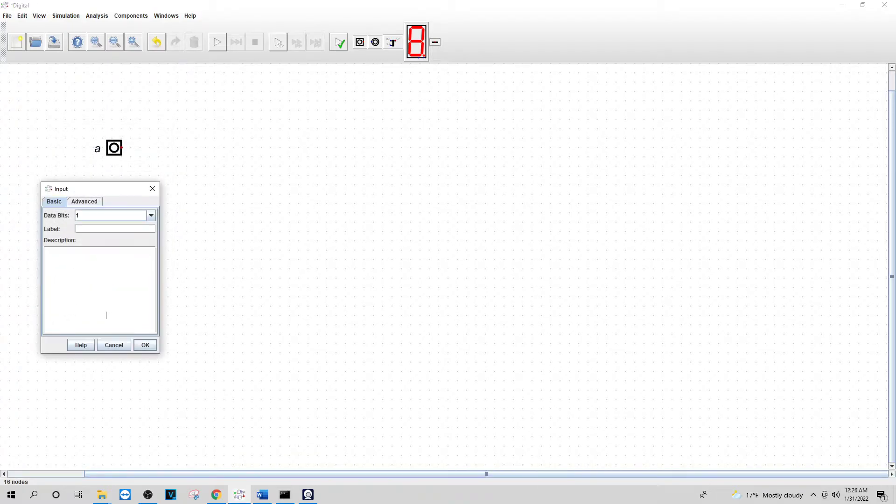
type("neg")
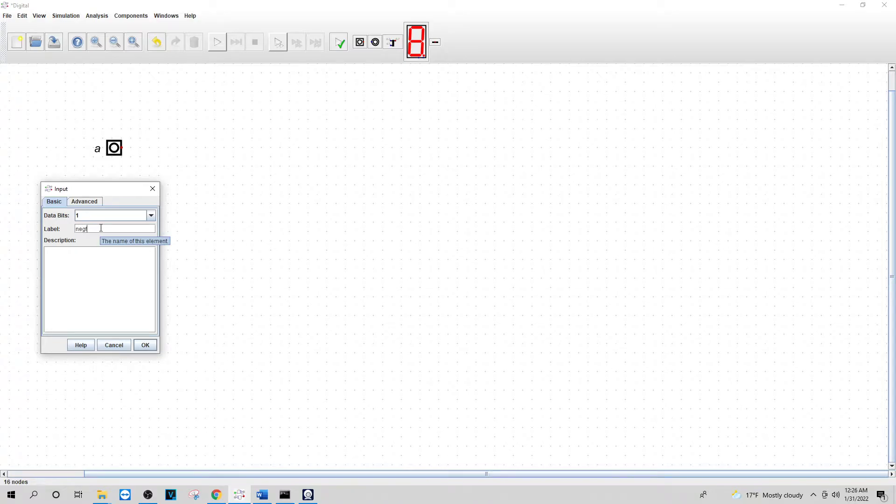
left_click(145, 345)
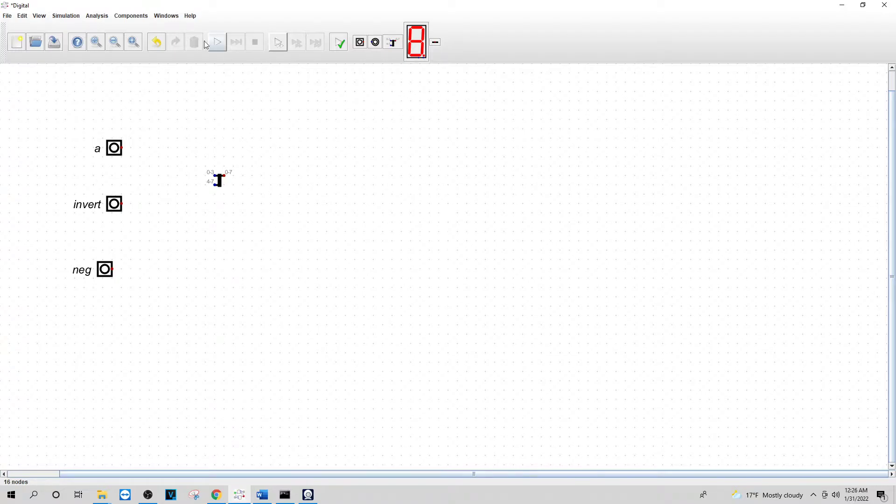
Place a column of XOR gates from the Logic components, with an AND gate below
left_click(130, 15)
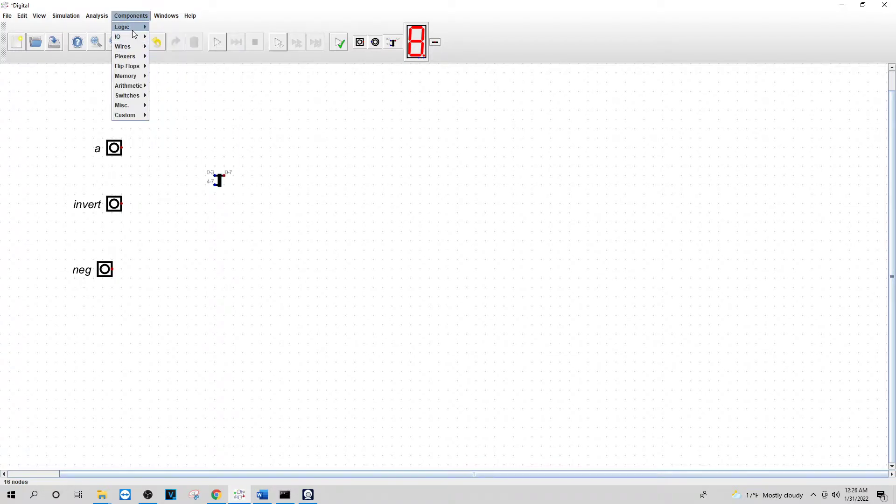
mouse_move(123, 27)
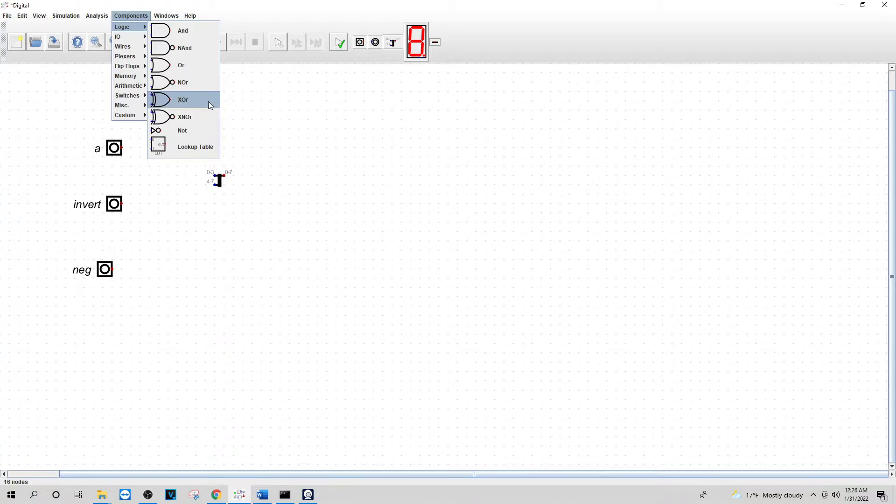
left_click(183, 99)
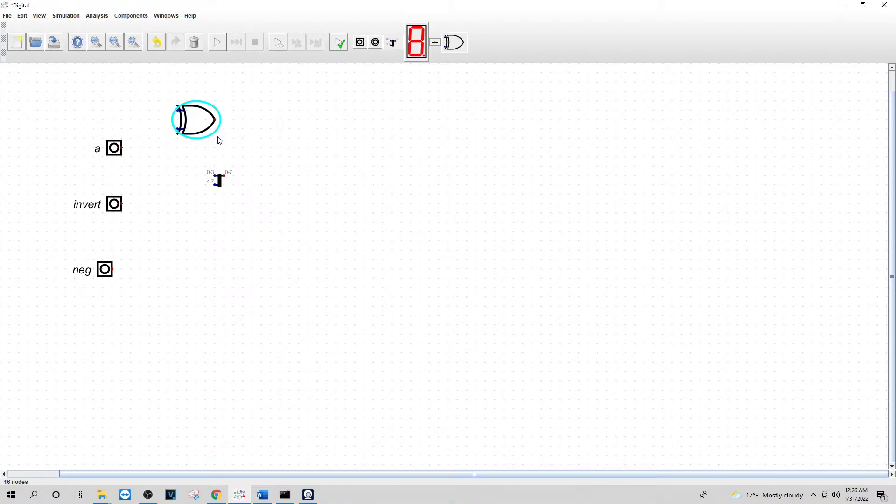
left_click_drag(196, 119, 308, 137)
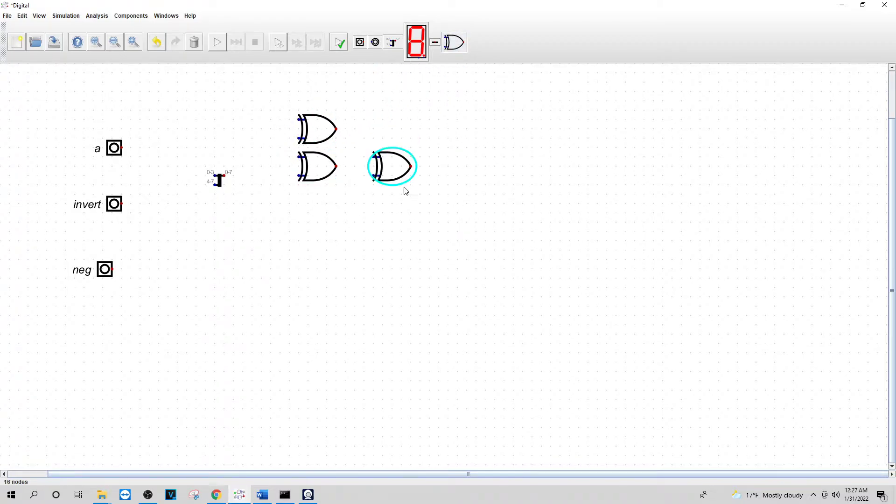
left_click_drag(392, 166, 356, 222)
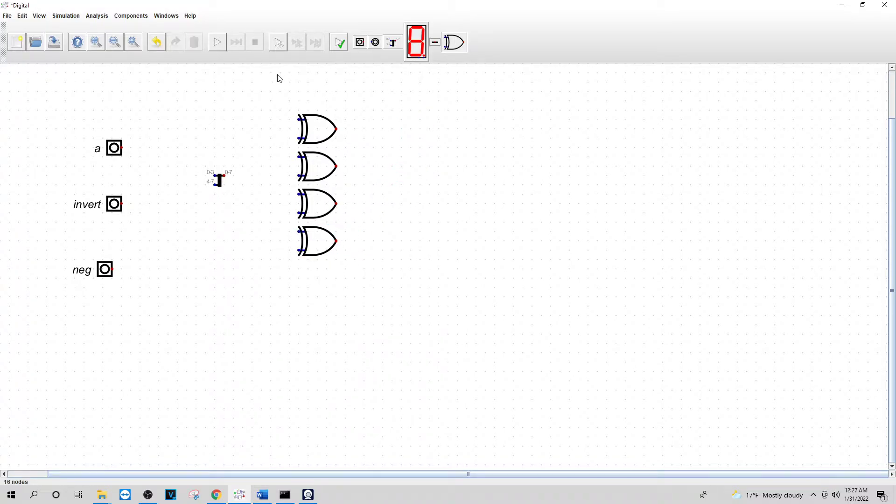
left_click(131, 15)
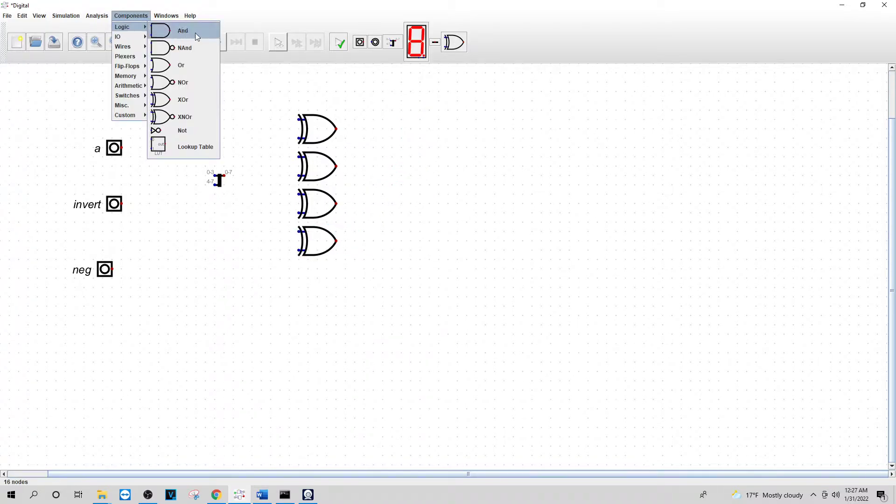
left_click(182, 30)
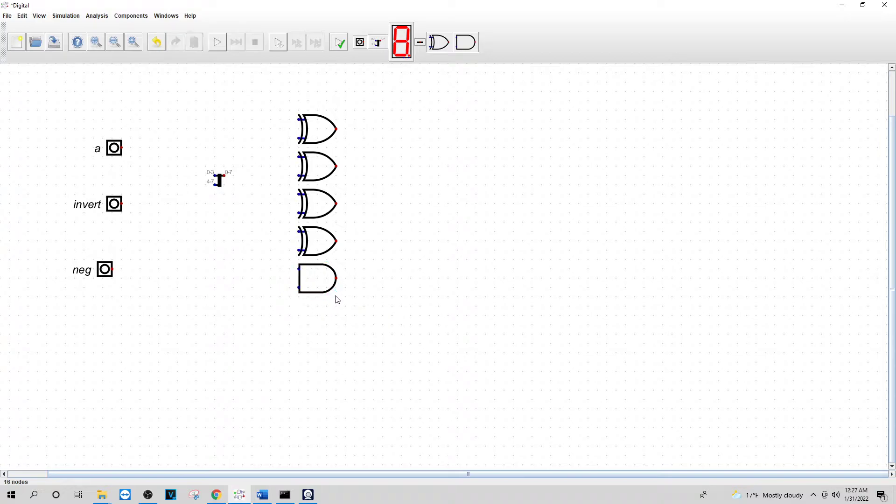
mouse_move(438, 113)
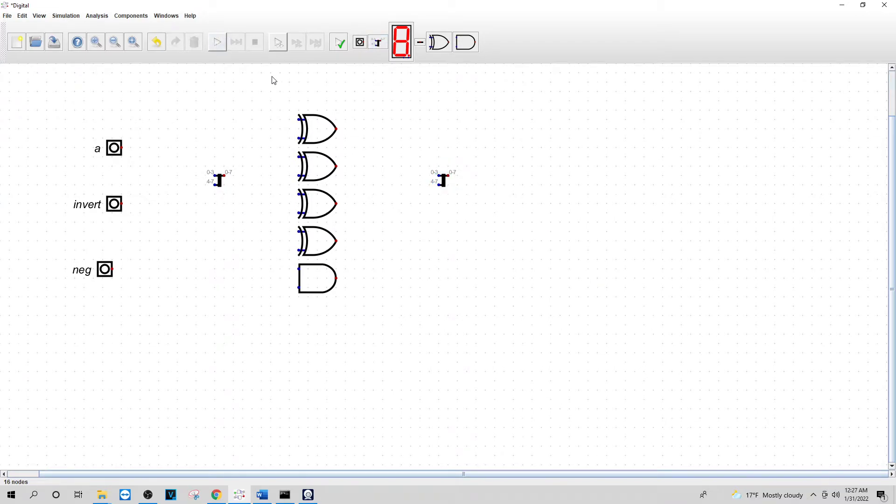
Place the custom incrementer component to the right of the second splitter
left_click(130, 15)
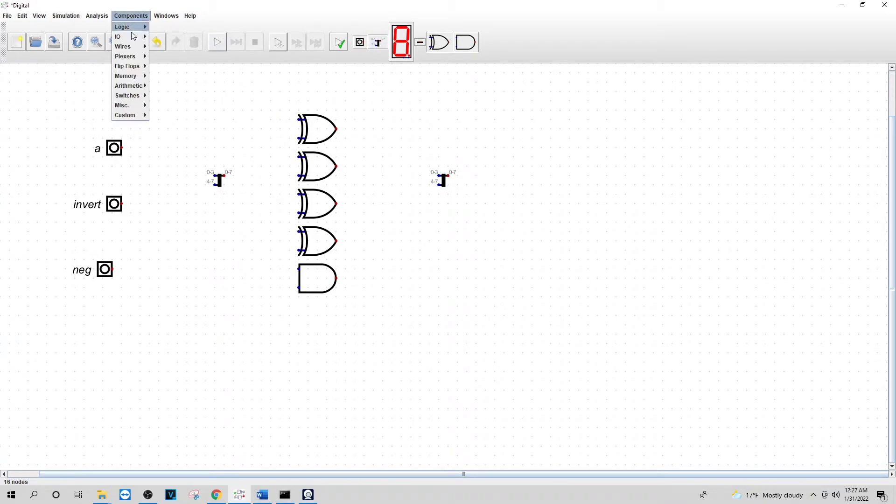
left_click(125, 115)
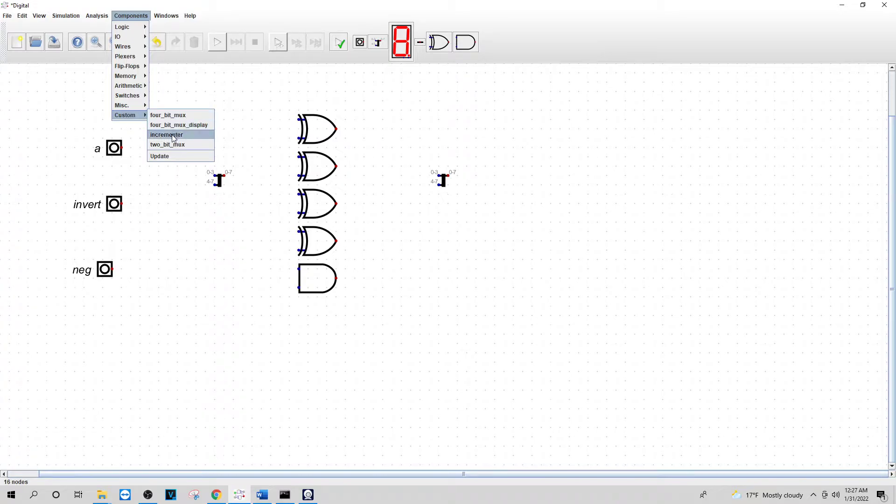
left_click(166, 134)
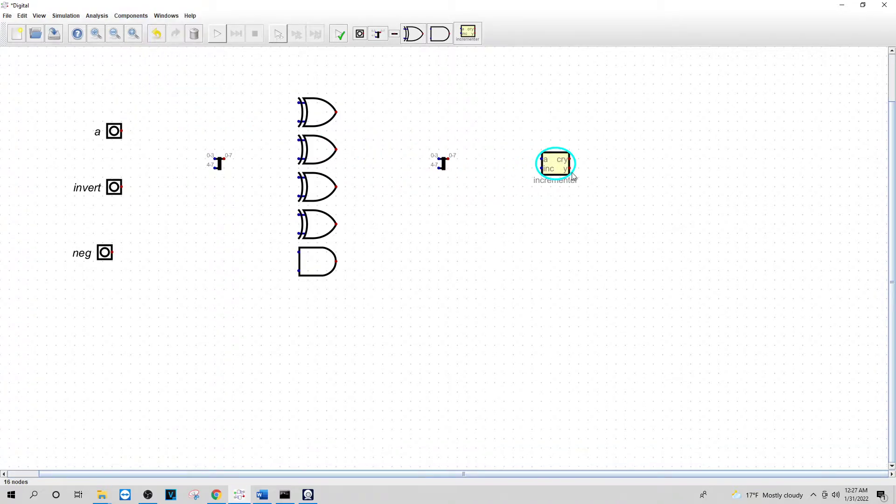
left_click_drag(554, 166, 575, 165)
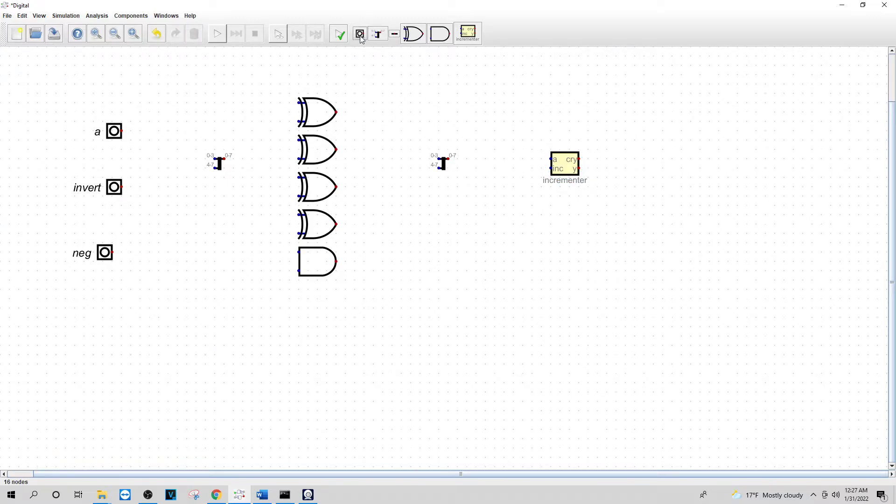
Add Output components at the right edge and open one to name it
left_click(131, 16)
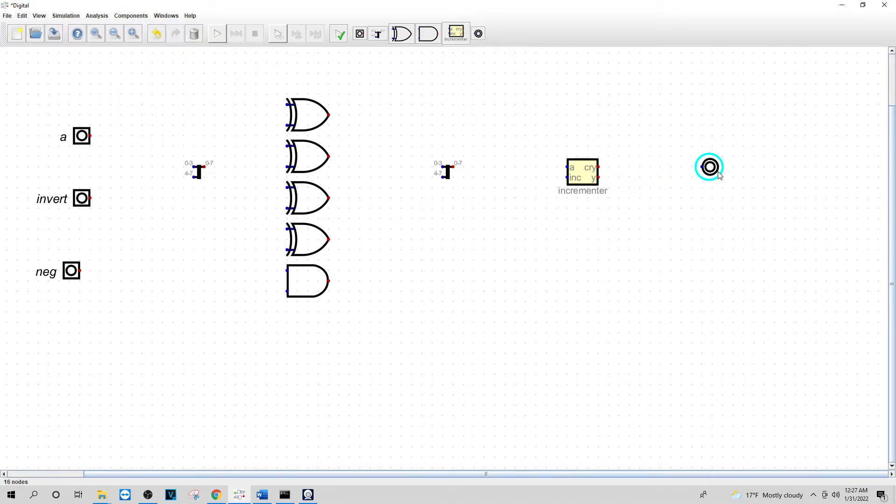
left_click(131, 15)
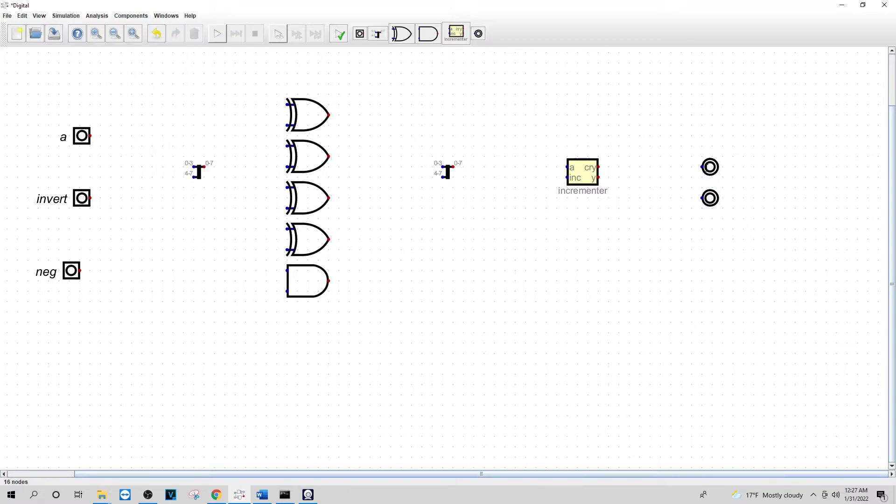
double_click(710, 167)
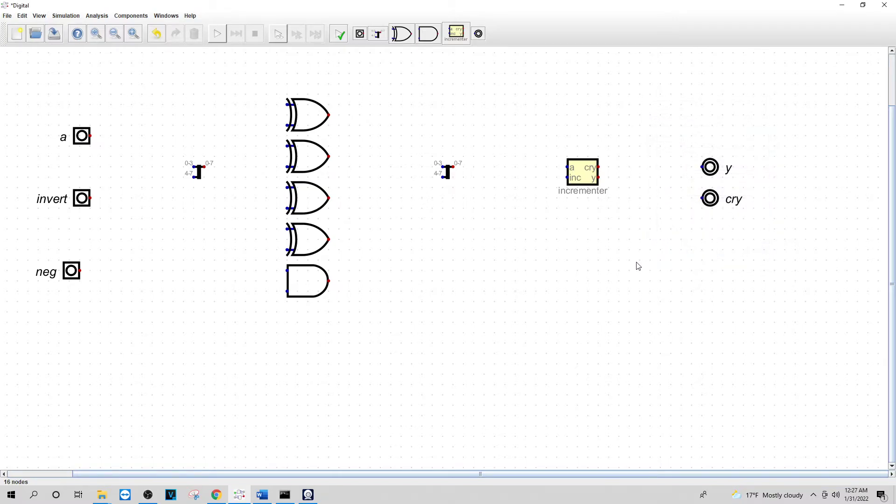
mouse_move(628, 262)
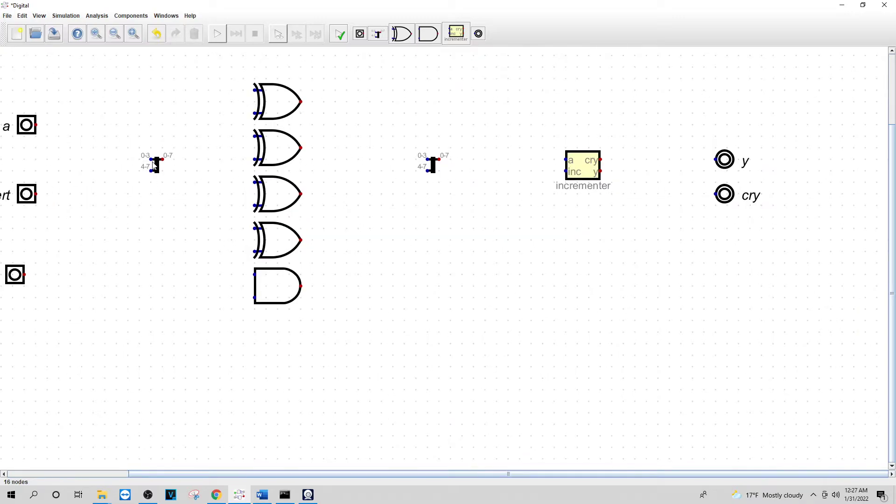
Set the splitter and merger bit splits to 0-0,1-1,2-2,3-3
double_click(154, 165)
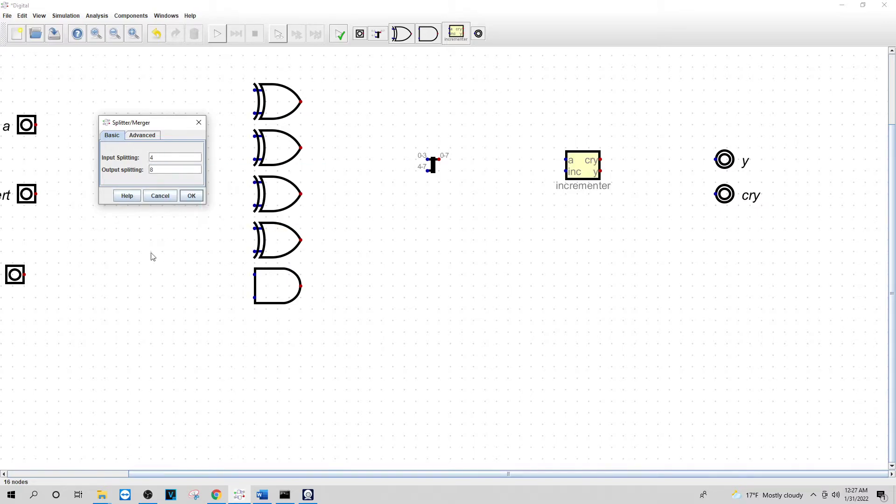
left_click(175, 170)
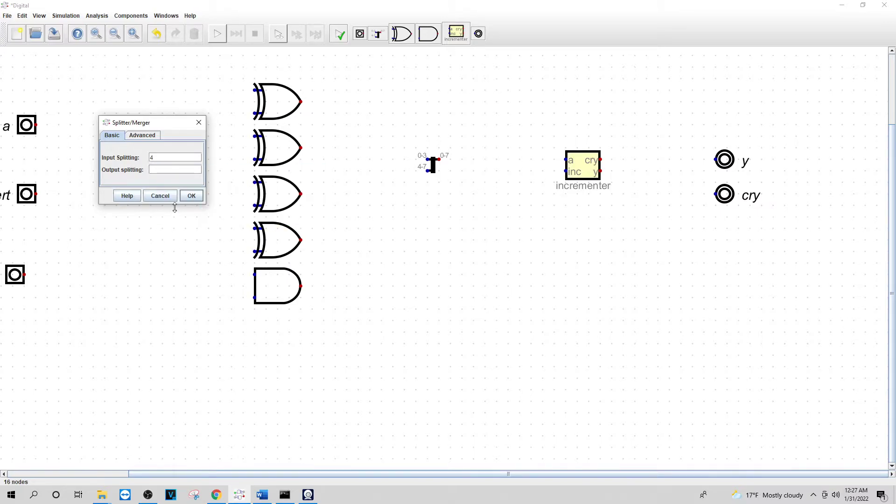
type("0-0,1-1,2-")
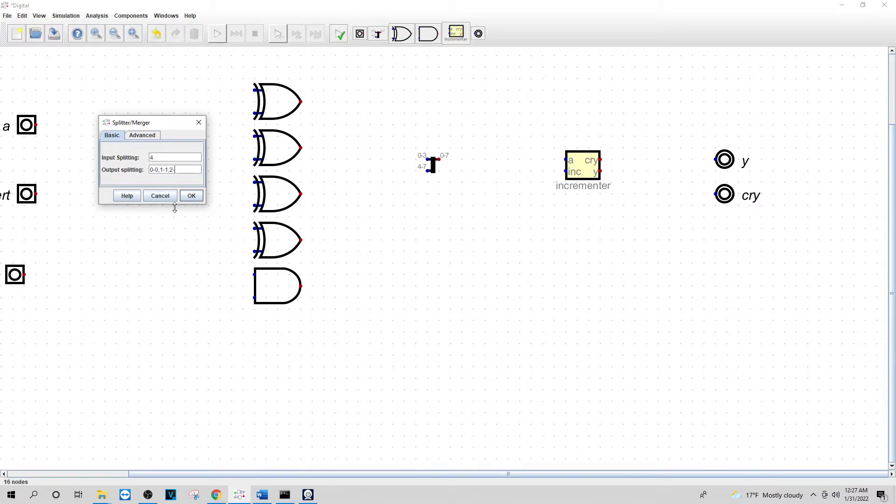
type("2,3-3")
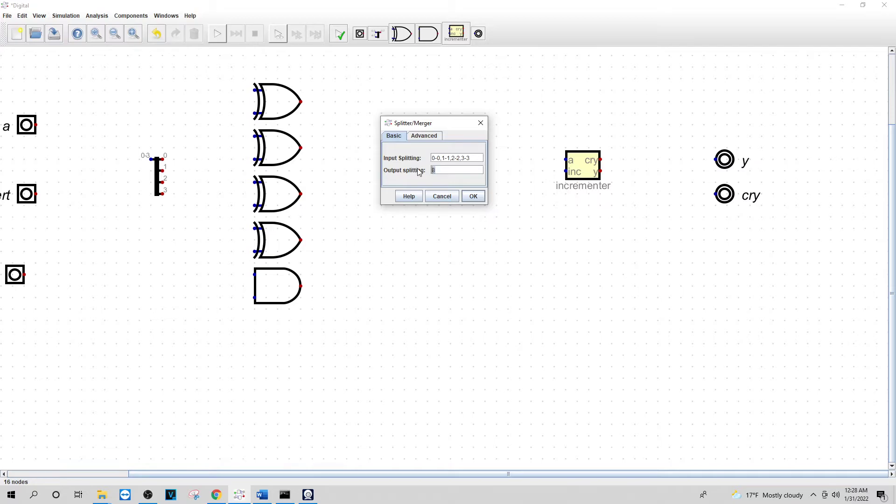
left_click(473, 196)
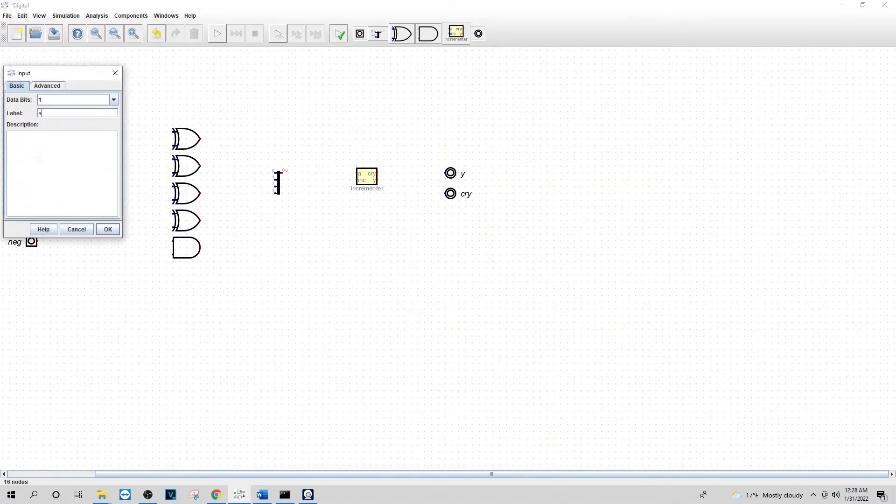
left_click(46, 86)
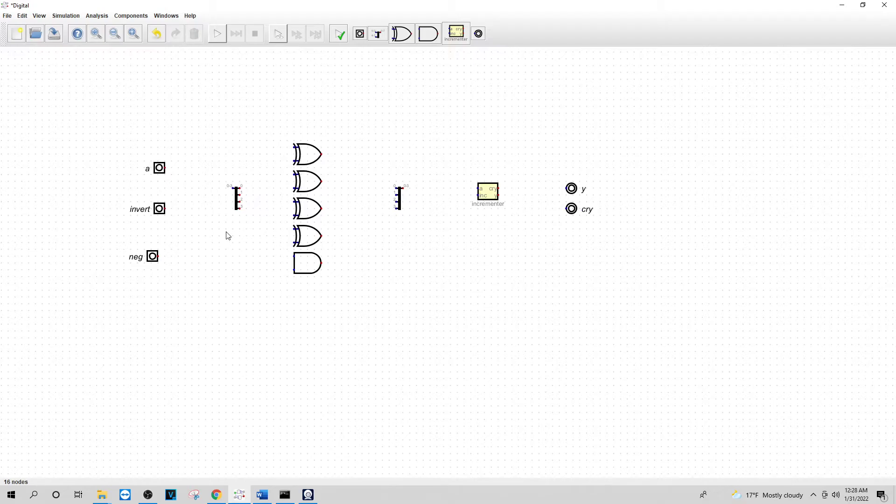
mouse_move(166, 171)
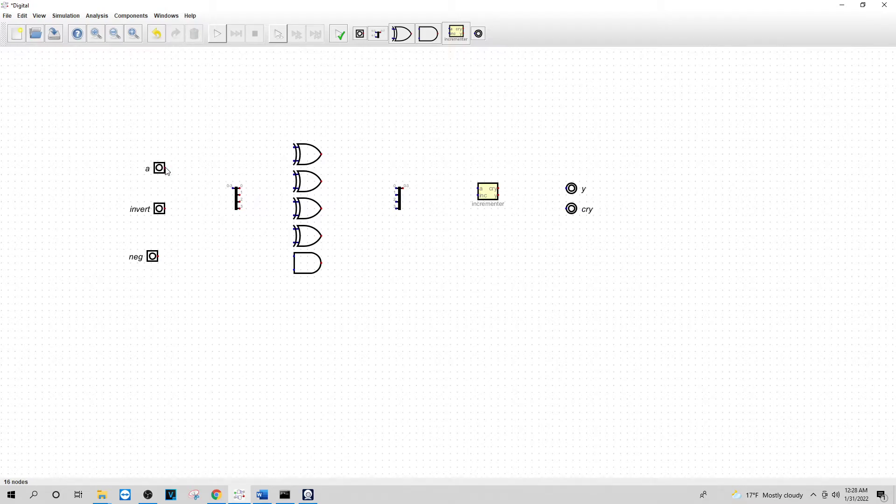
Wire input a to the splitter, move invert beside neg, and connect bits 0-1 to XORs
left_click_drag(168, 167, 228, 189)
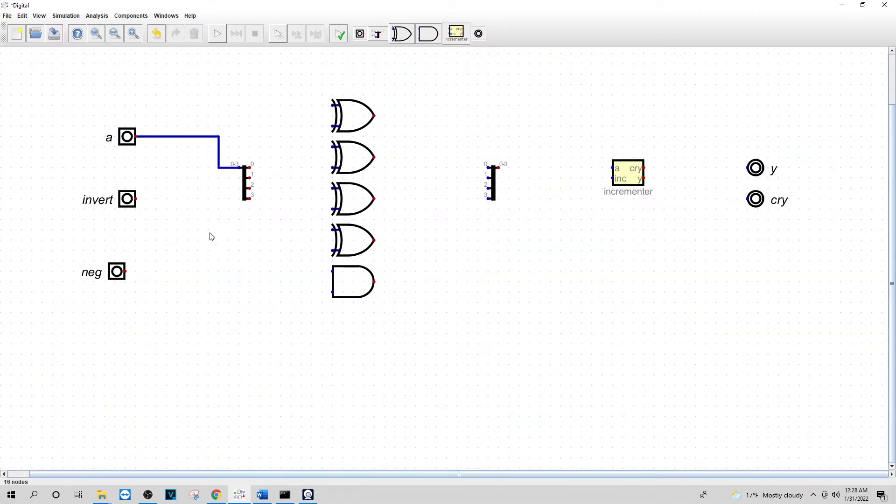
mouse_move(169, 242)
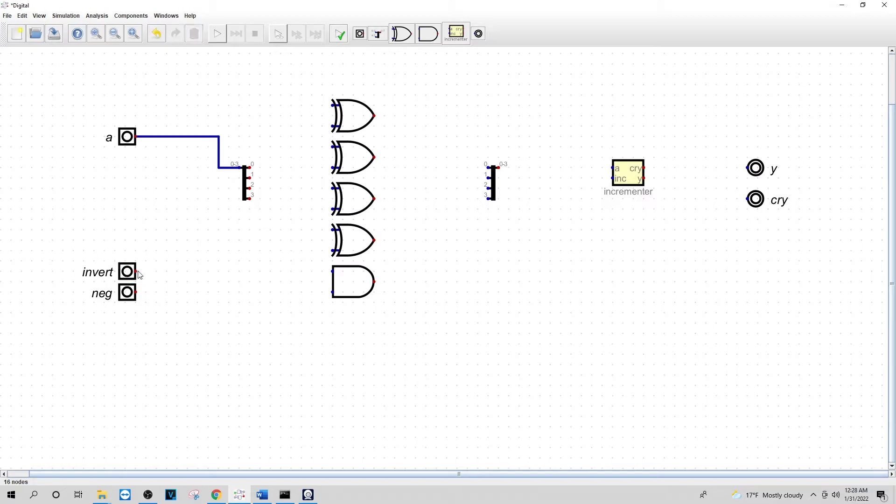
left_click_drag(136, 271, 332, 272)
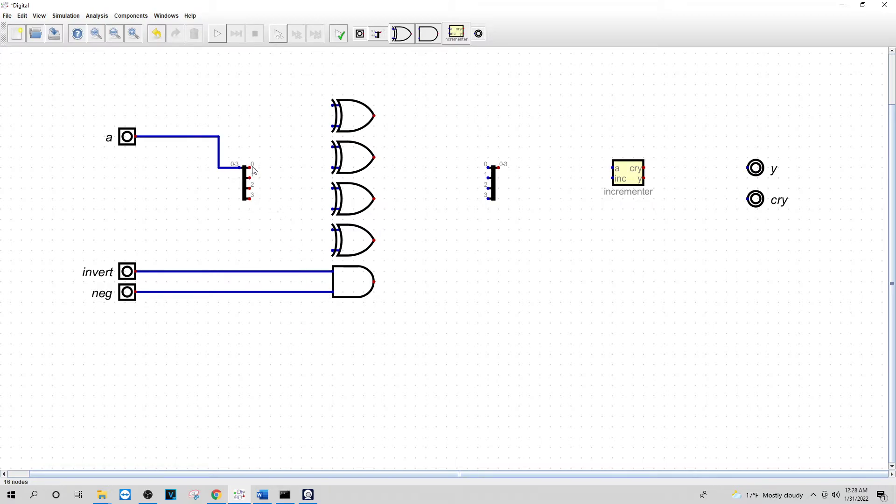
left_click_drag(252, 169, 283, 169)
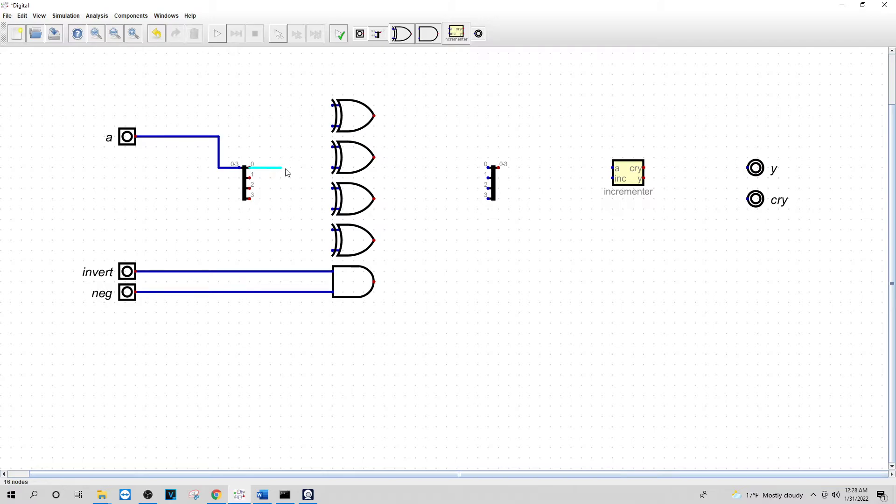
left_click_drag(280, 169, 331, 127)
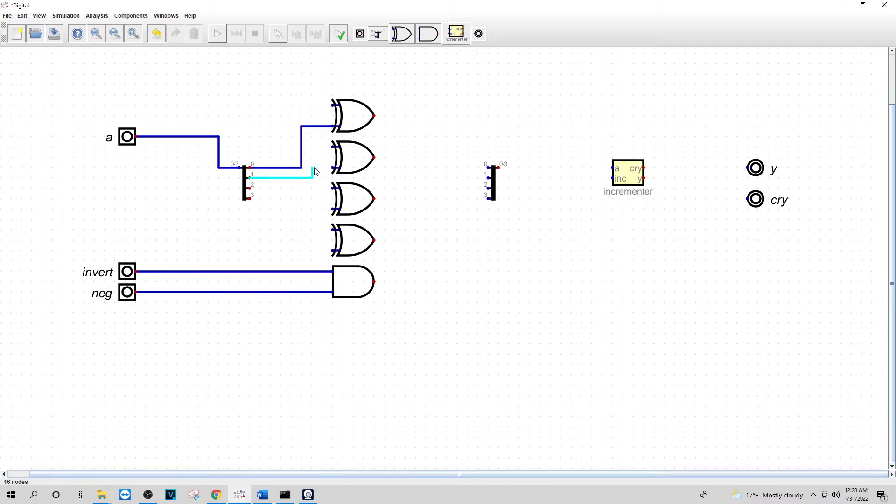
left_click_drag(313, 176, 330, 175)
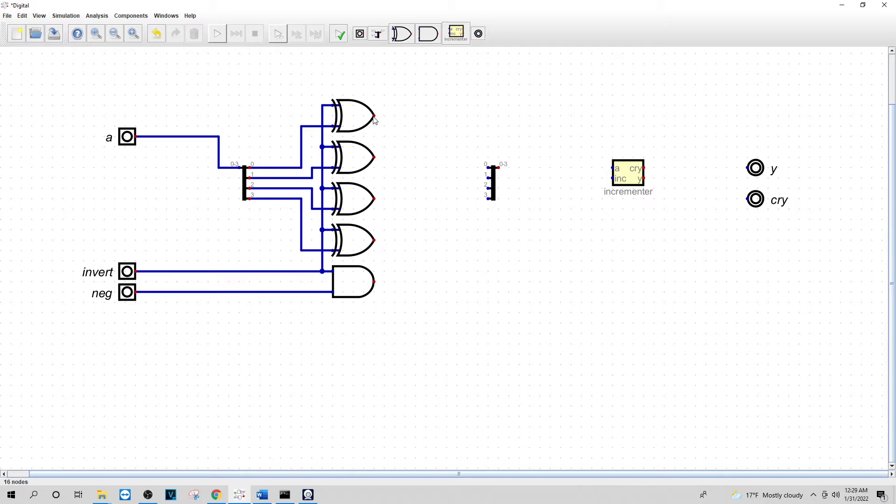
Connect XOR outputs to the merger, AND output to inc, and incrementer outputs to y and cry
left_click_drag(374, 115, 468, 167)
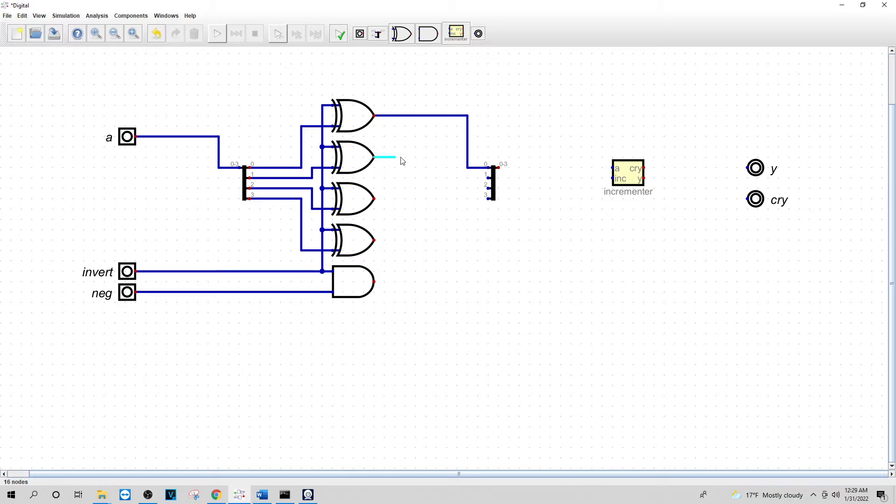
left_click_drag(394, 157, 458, 167)
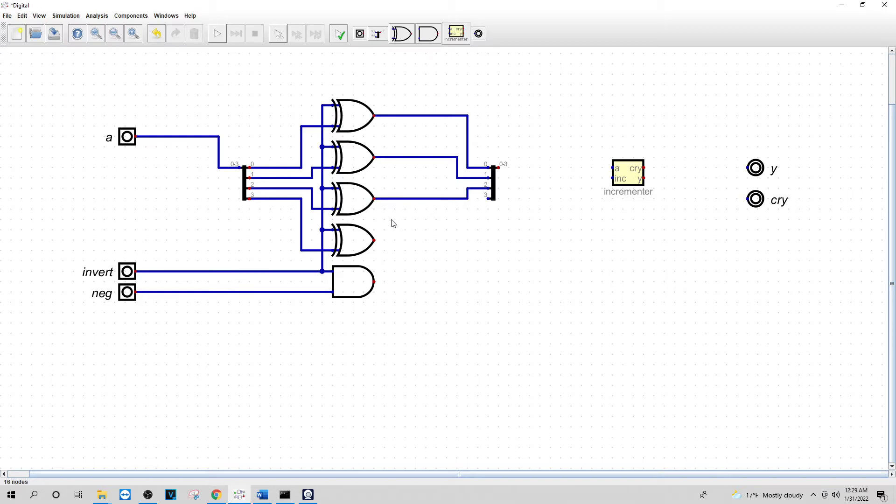
left_click_drag(375, 238, 479, 205)
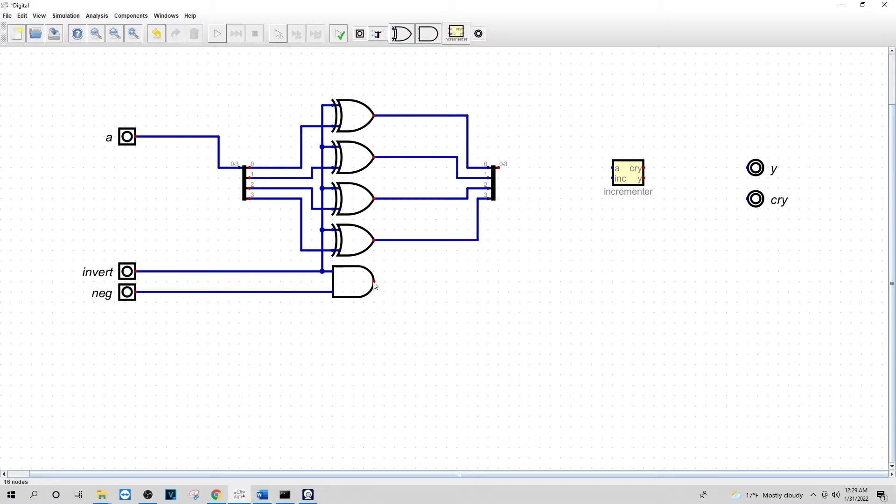
left_click_drag(374, 280, 561, 180)
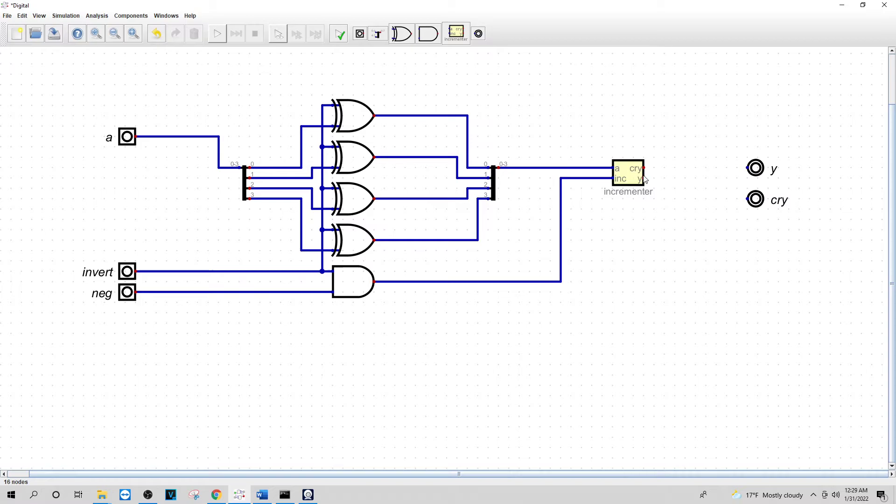
mouse_move(645, 169)
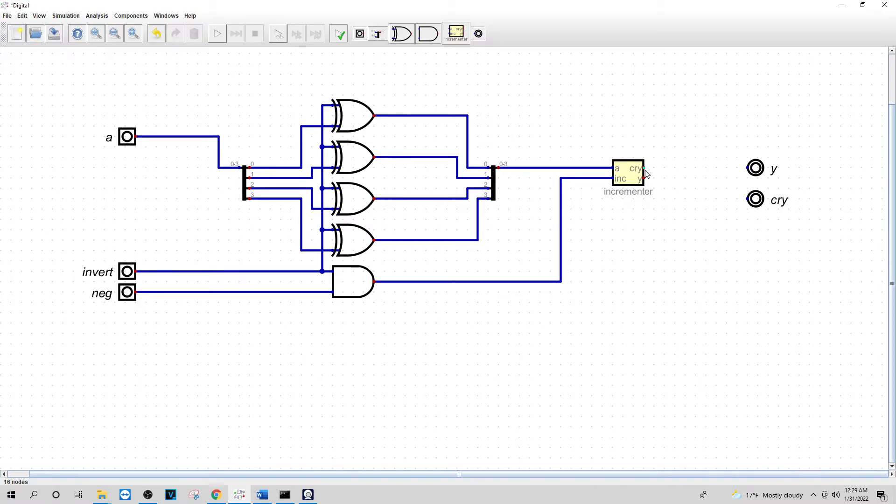
left_click(695, 168)
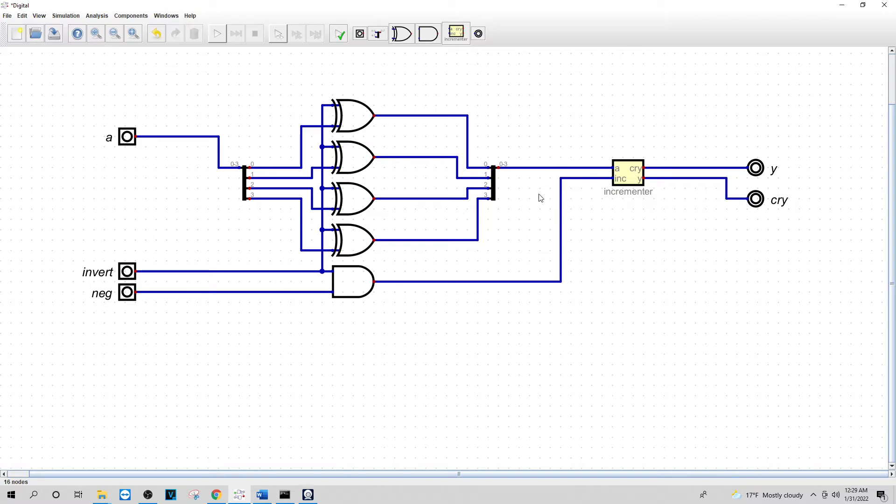
mouse_move(381, 63)
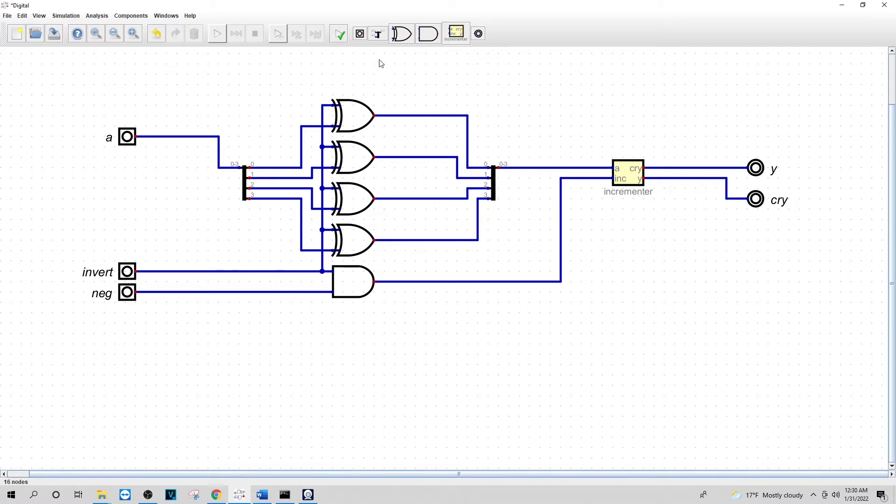
Start the simulation and dismiss the missing half_adder.dig component error
left_click(216, 33)
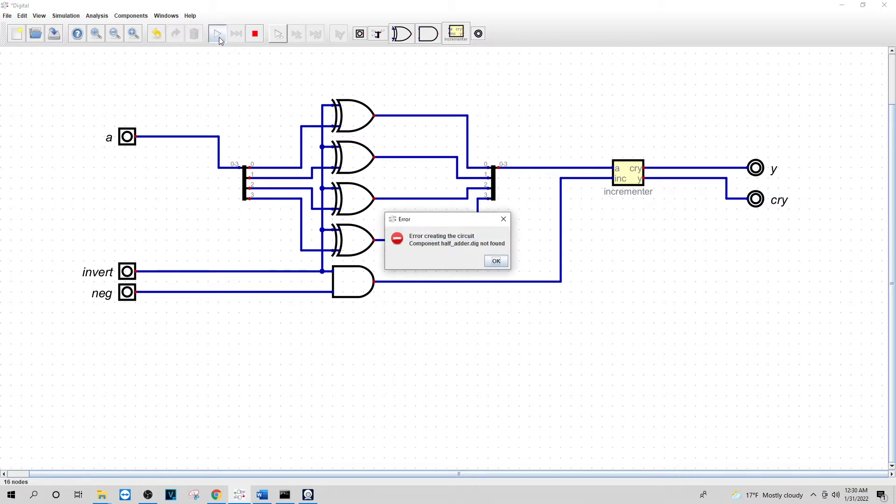
left_click(496, 261)
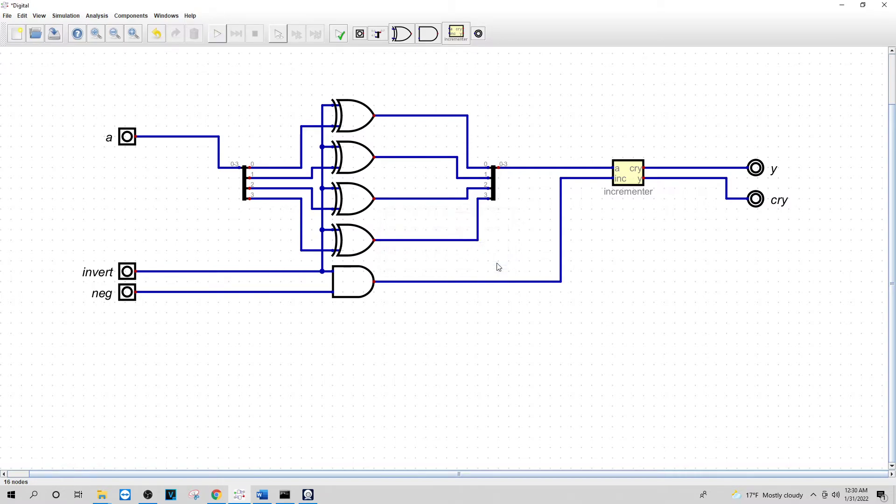
mouse_move(309, 319)
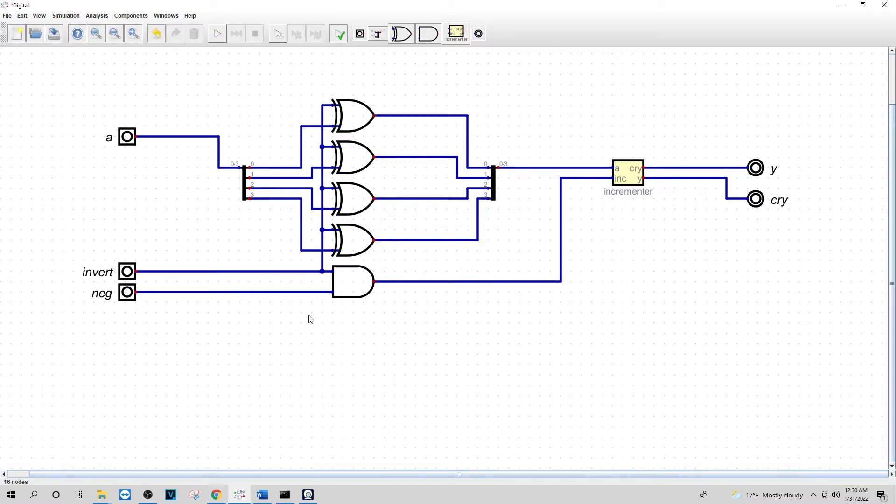
mouse_move(682, 183)
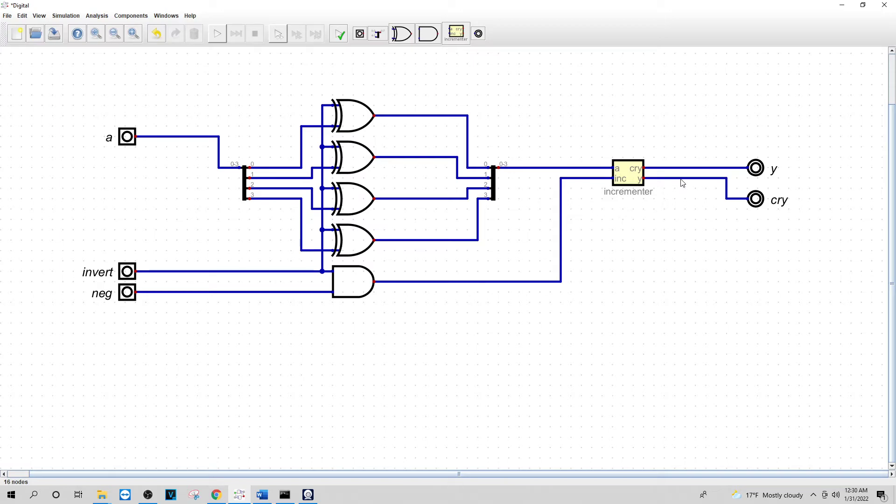
mouse_move(731, 218)
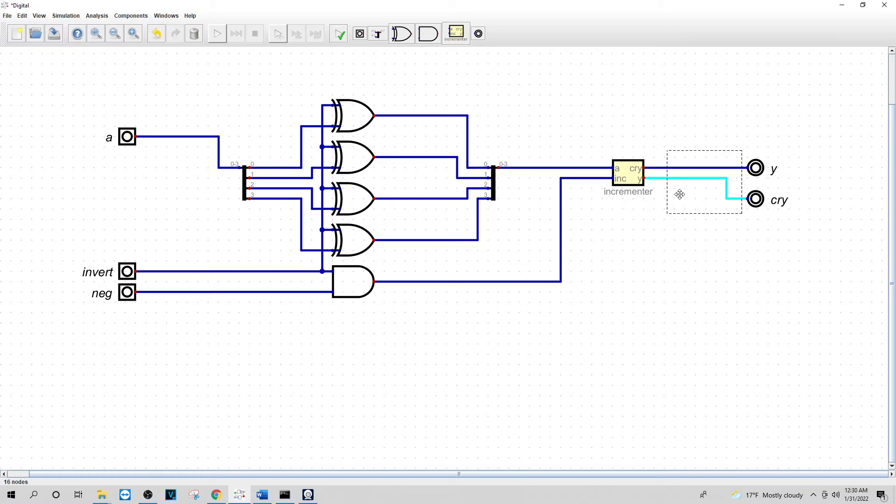
mouse_move(681, 198)
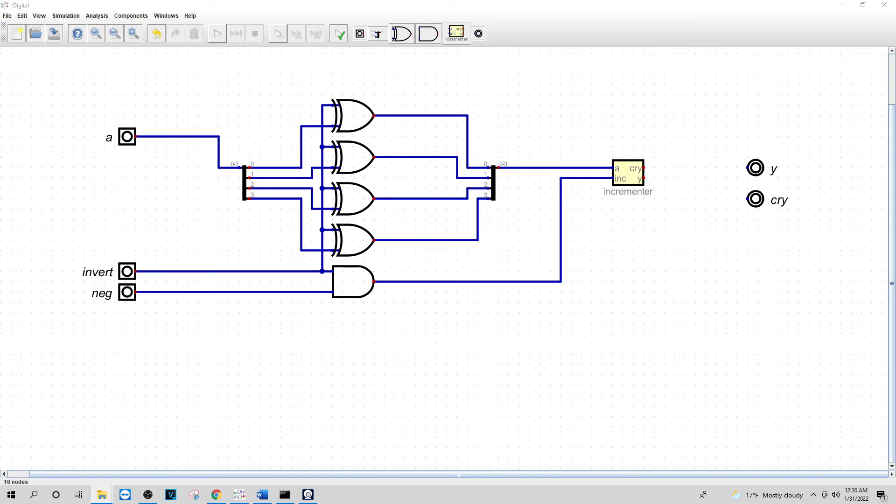
mouse_move(583, 167)
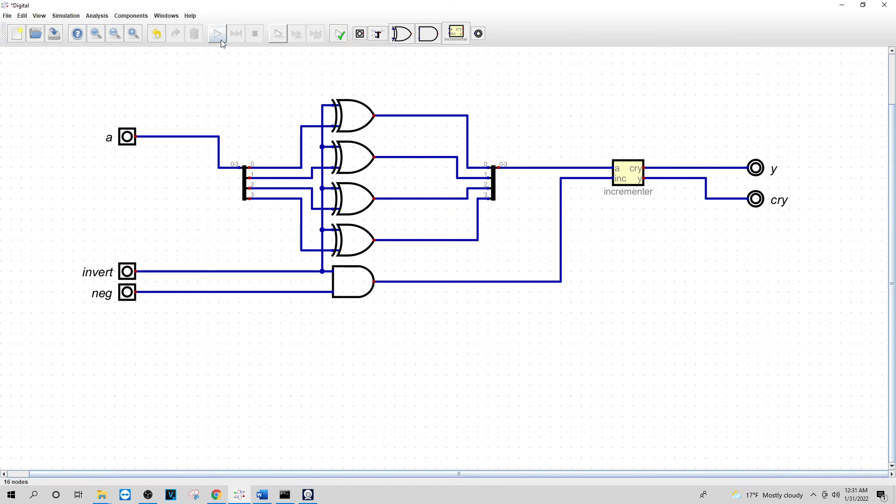
Dismiss the splitter bit-count error and change input a's data bits
left_click(217, 33)
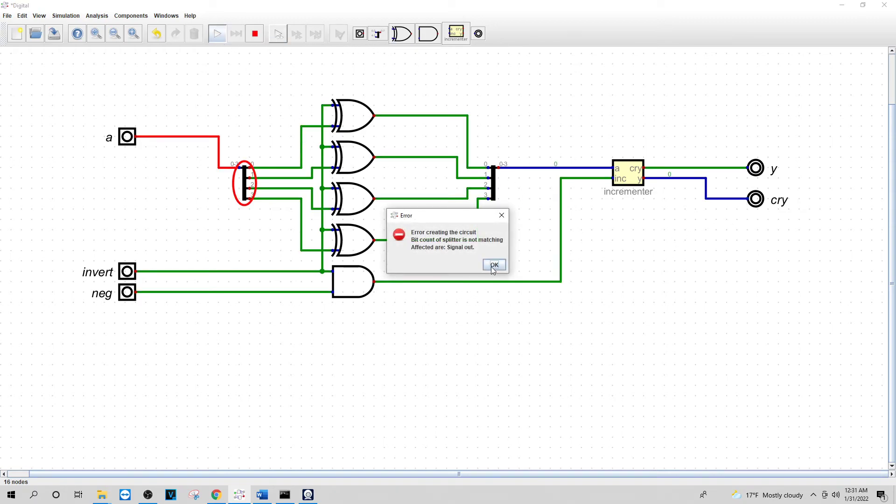
left_click(493, 265)
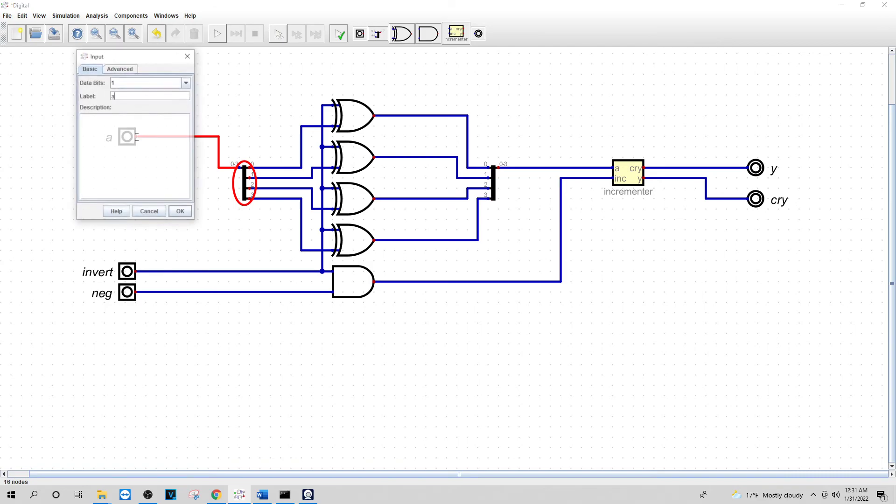
left_click(179, 210)
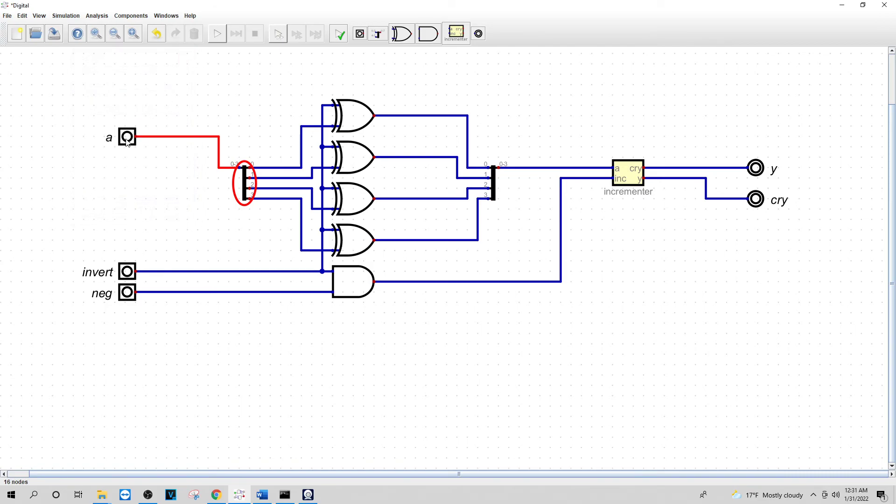
double_click(126, 137)
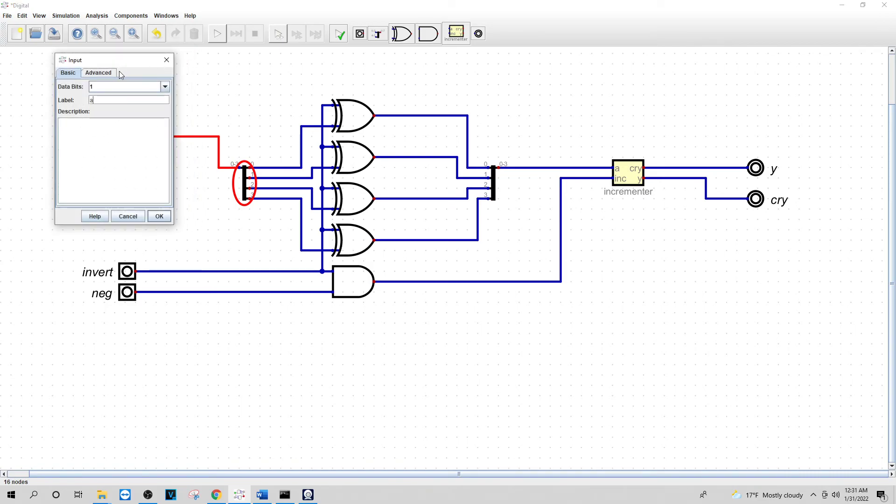
left_click(159, 216)
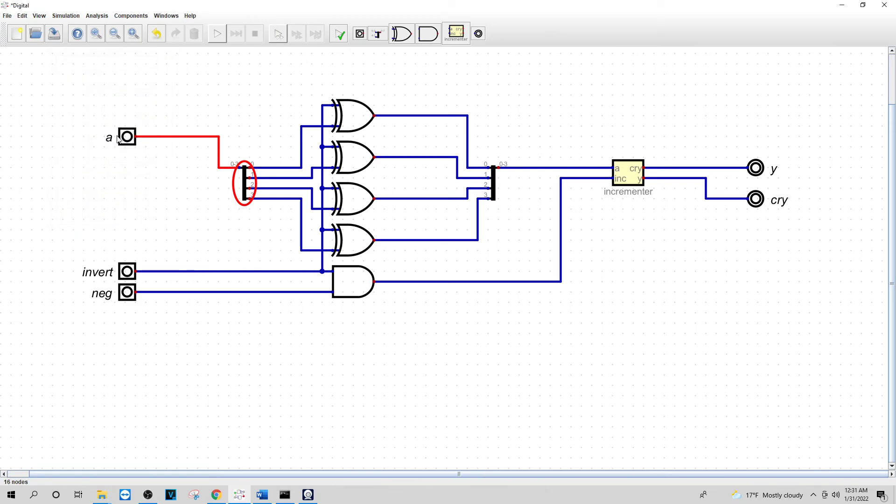
double_click(126, 137)
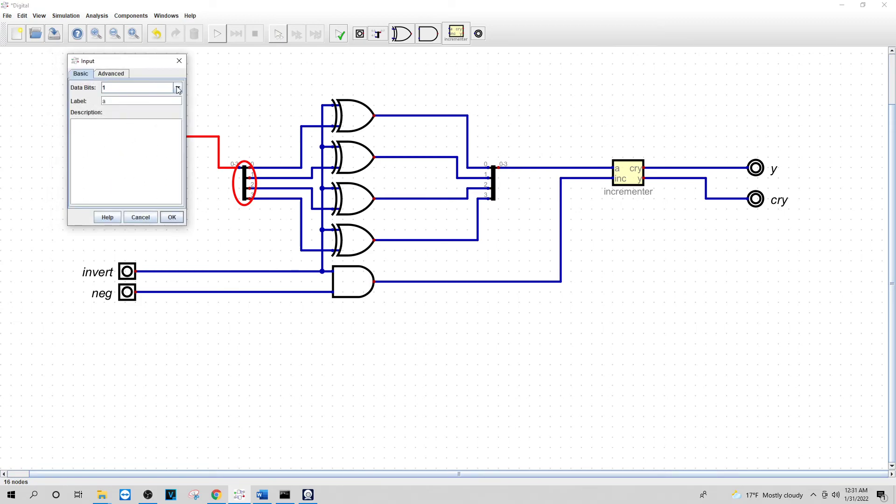
left_click(172, 217)
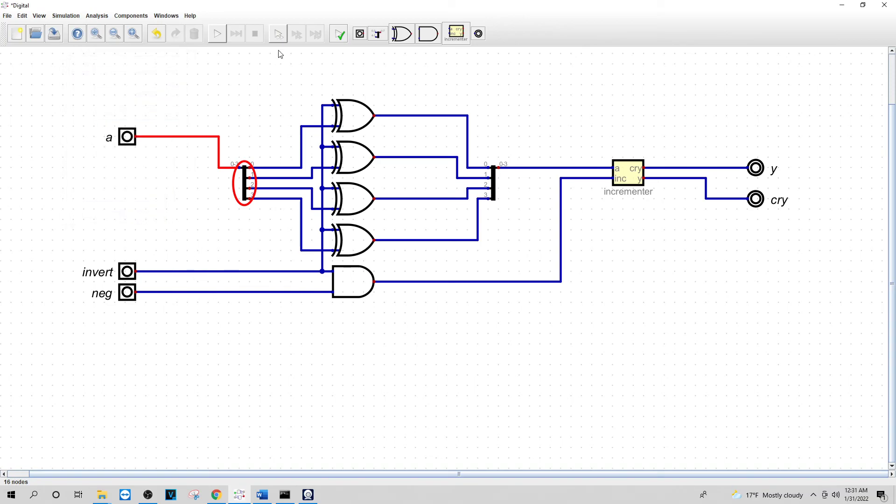
Rerun the simulation, dismiss the 1-vs-4-bit mismatch, and adjust the cry output's bits
left_click(217, 33)
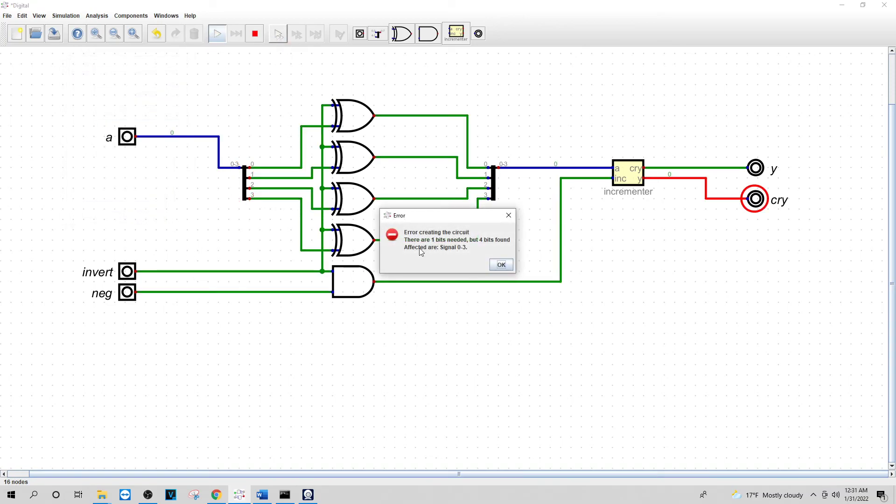
left_click(501, 264)
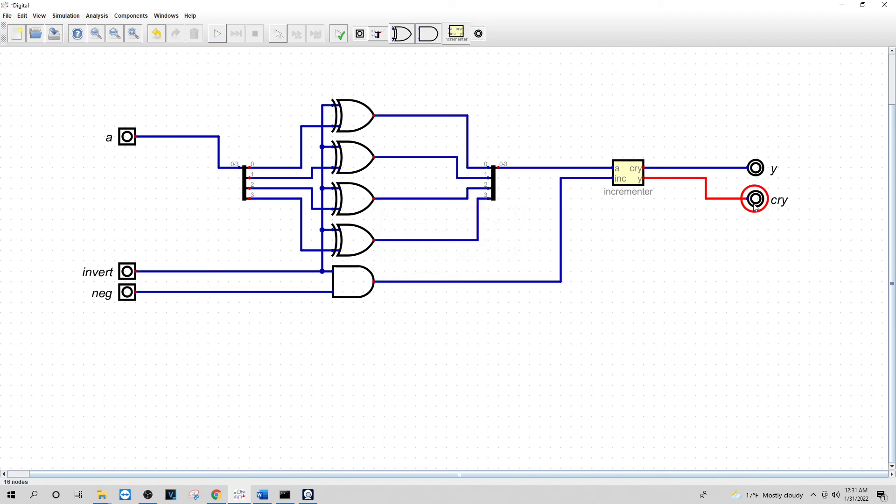
double_click(755, 199)
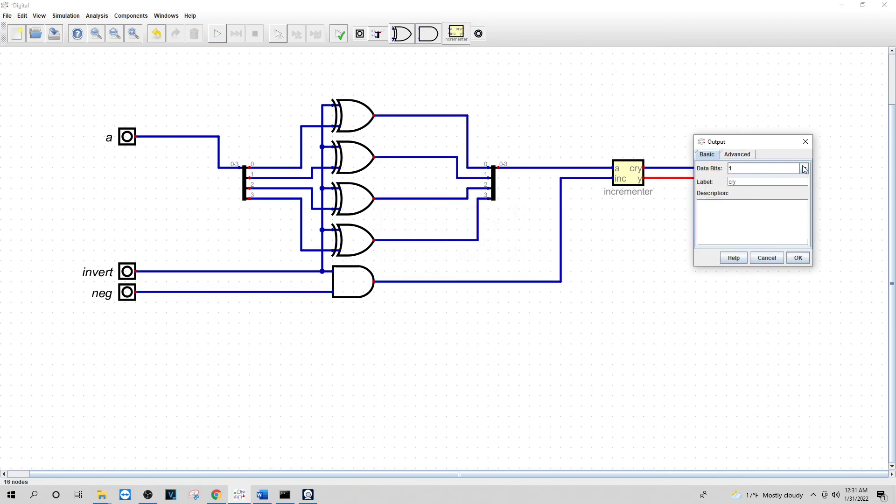
left_click(798, 257)
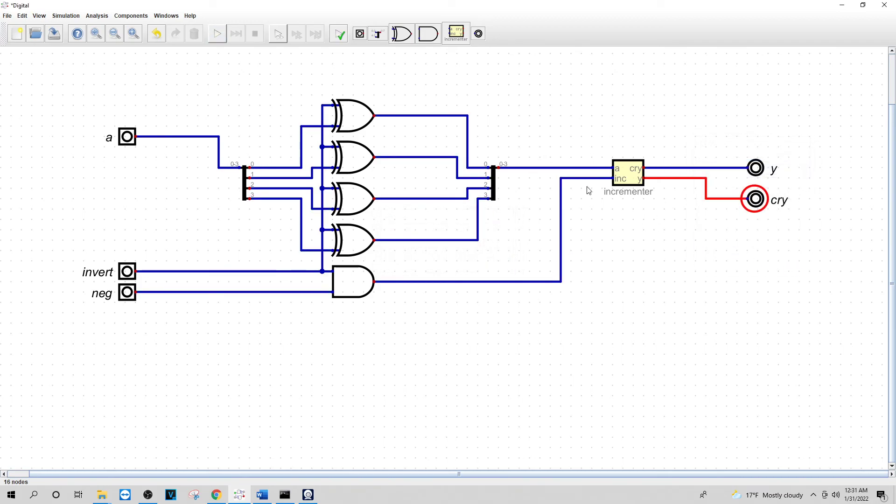
Run the simulation of the corrected negator, showing a and cry at 0
left_click(217, 33)
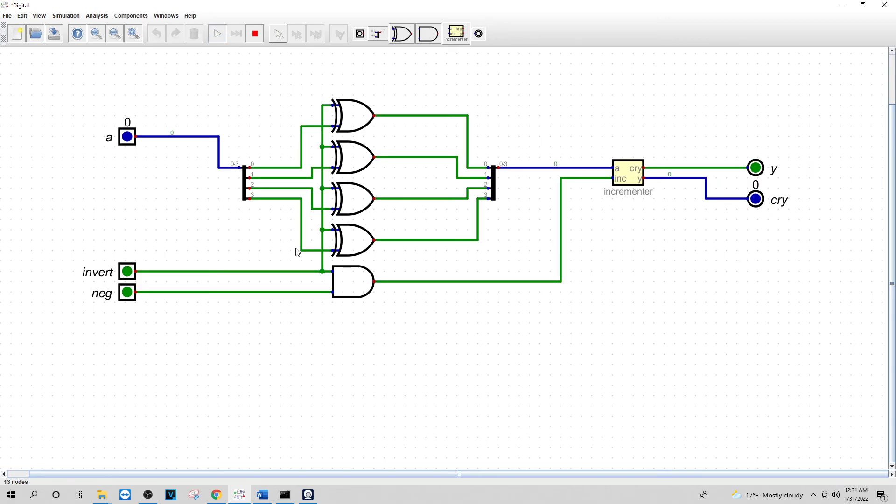
mouse_move(301, 255)
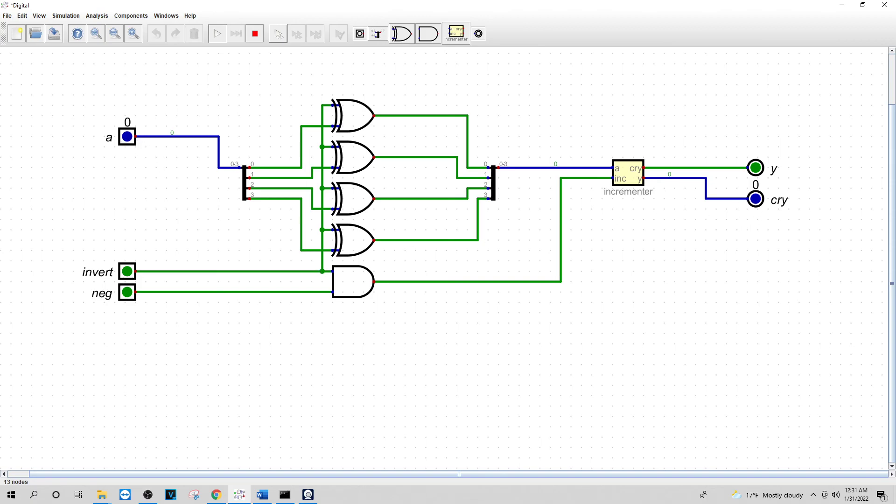
mouse_move(326, 305)
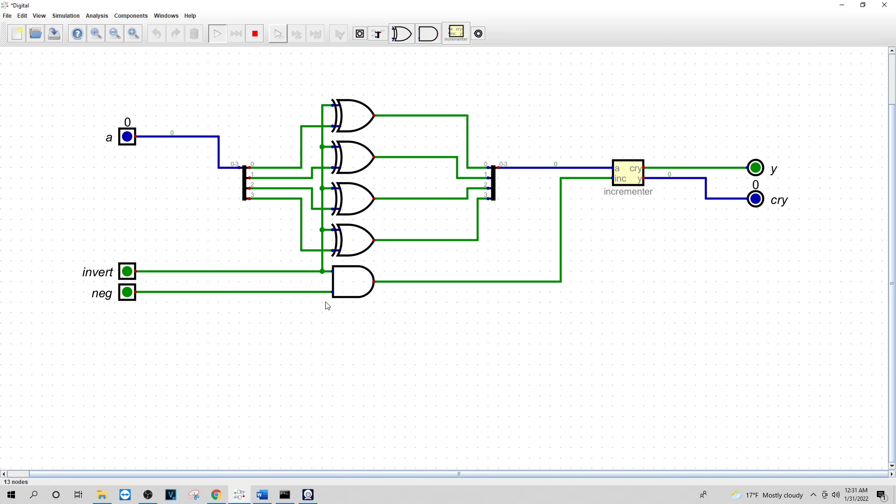